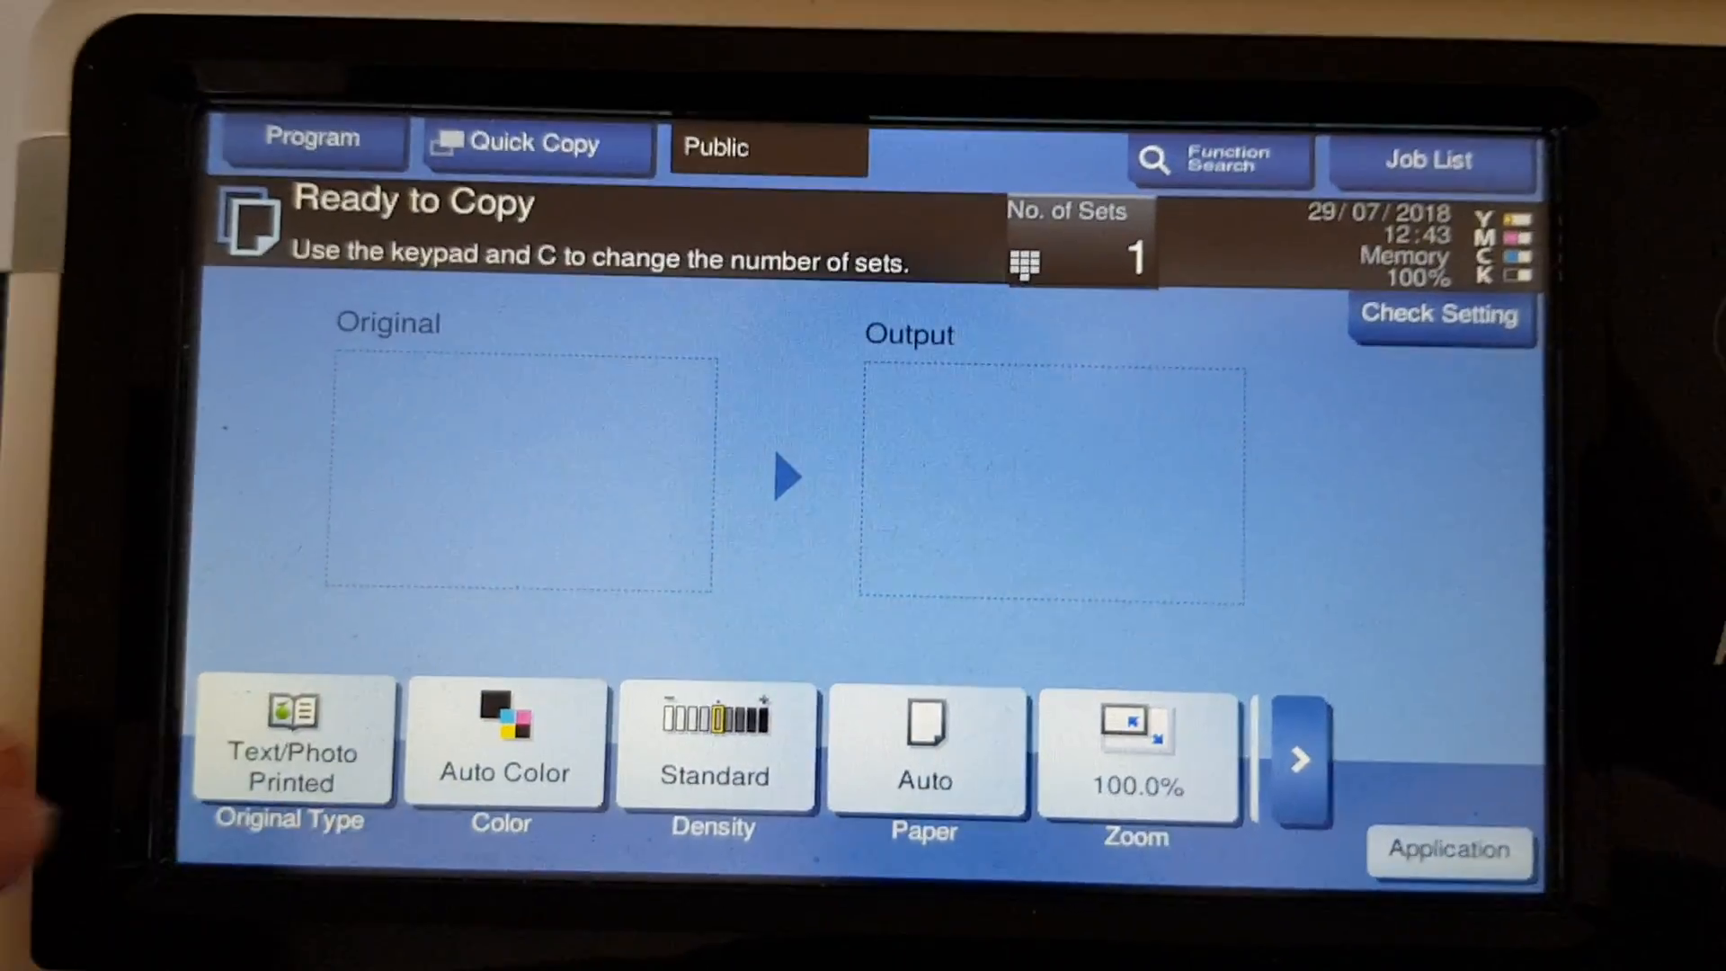
# Step: Set the copy to Full Color on the A4 paper tray at 100.0% zoom
pyautogui.click(507, 740)
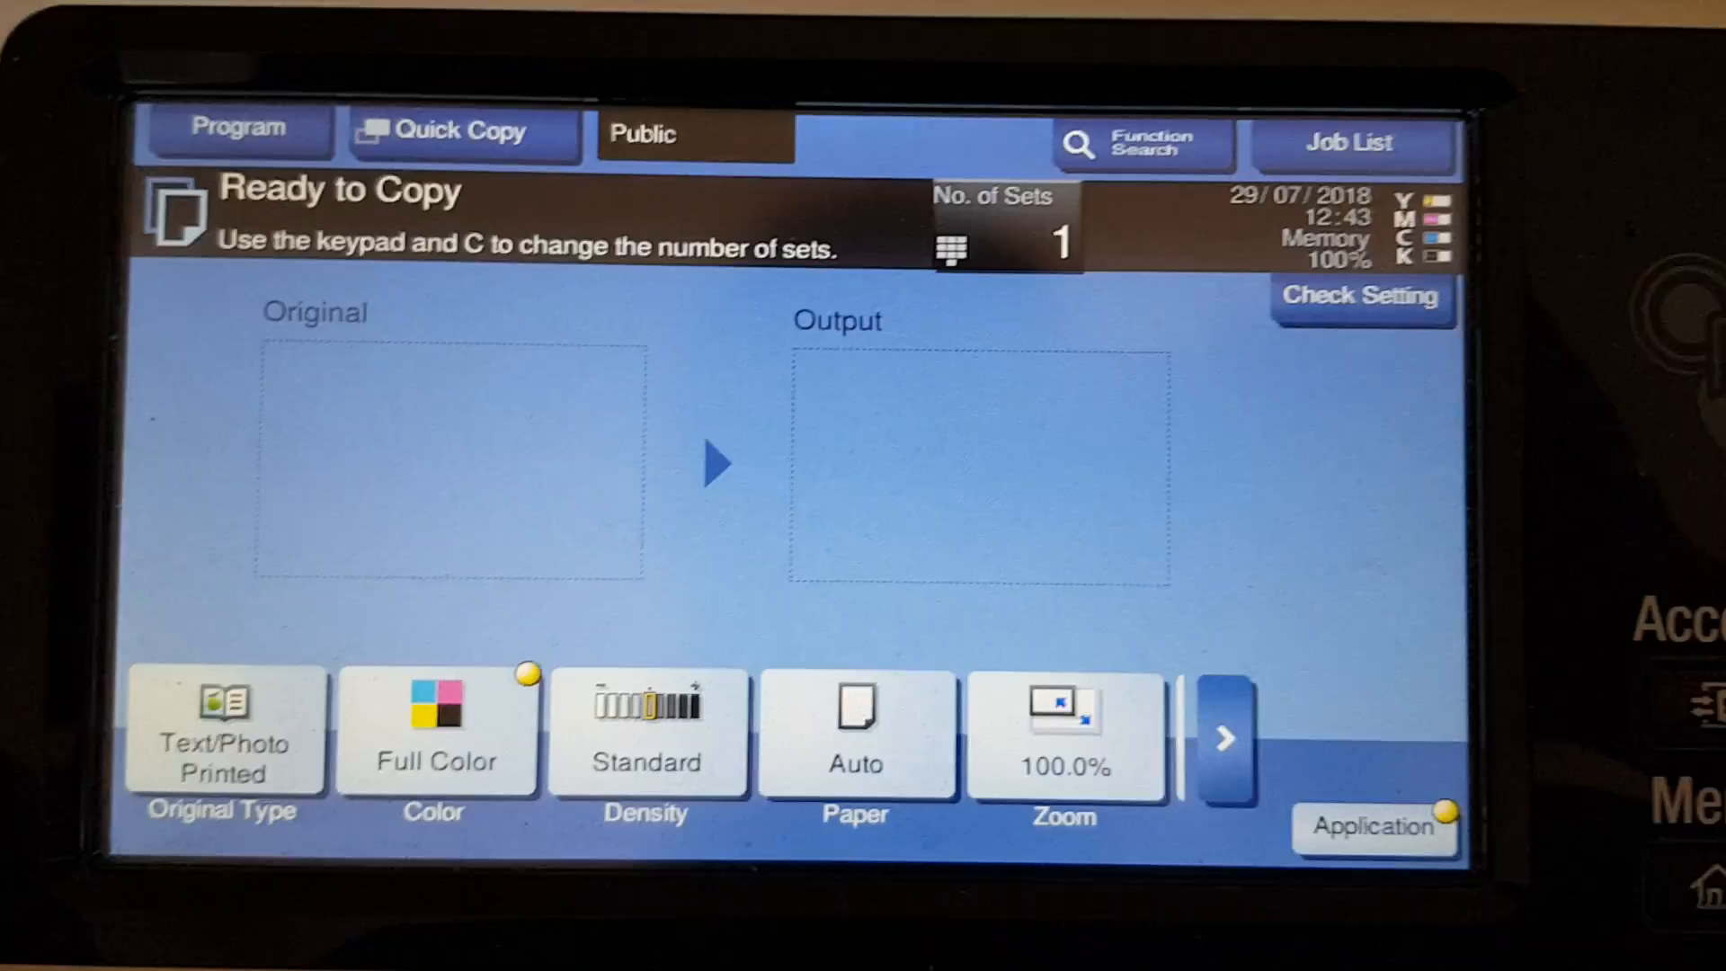
pyautogui.click(225, 730)
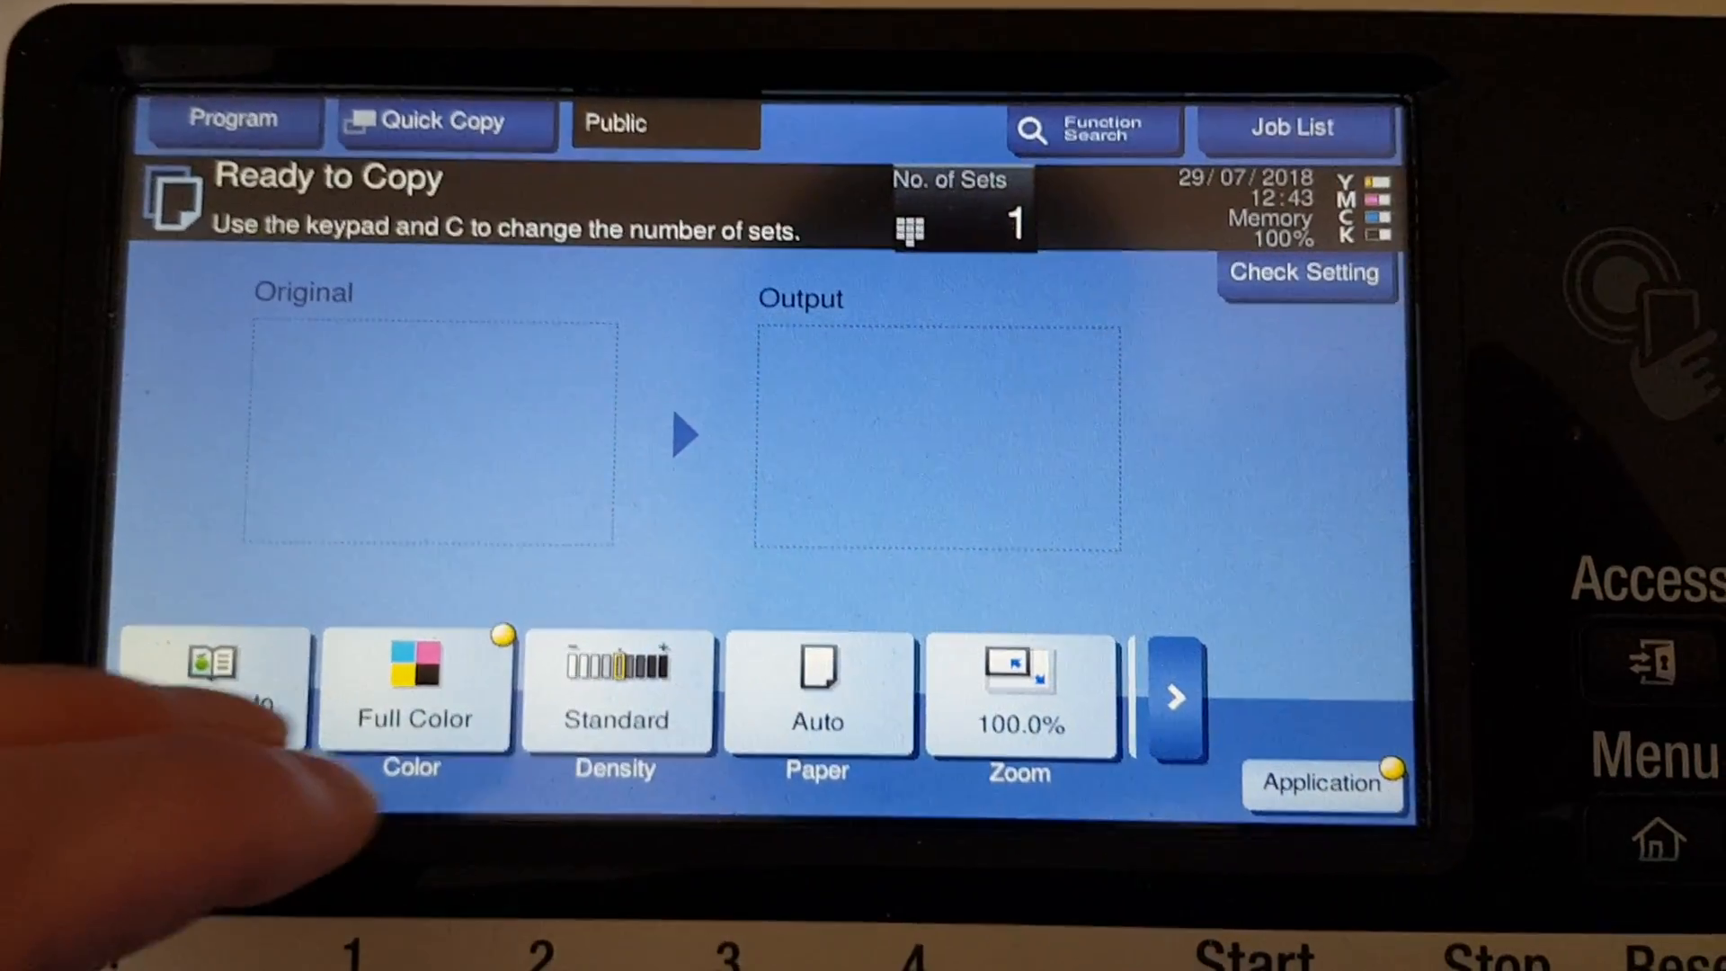
pyautogui.click(816, 694)
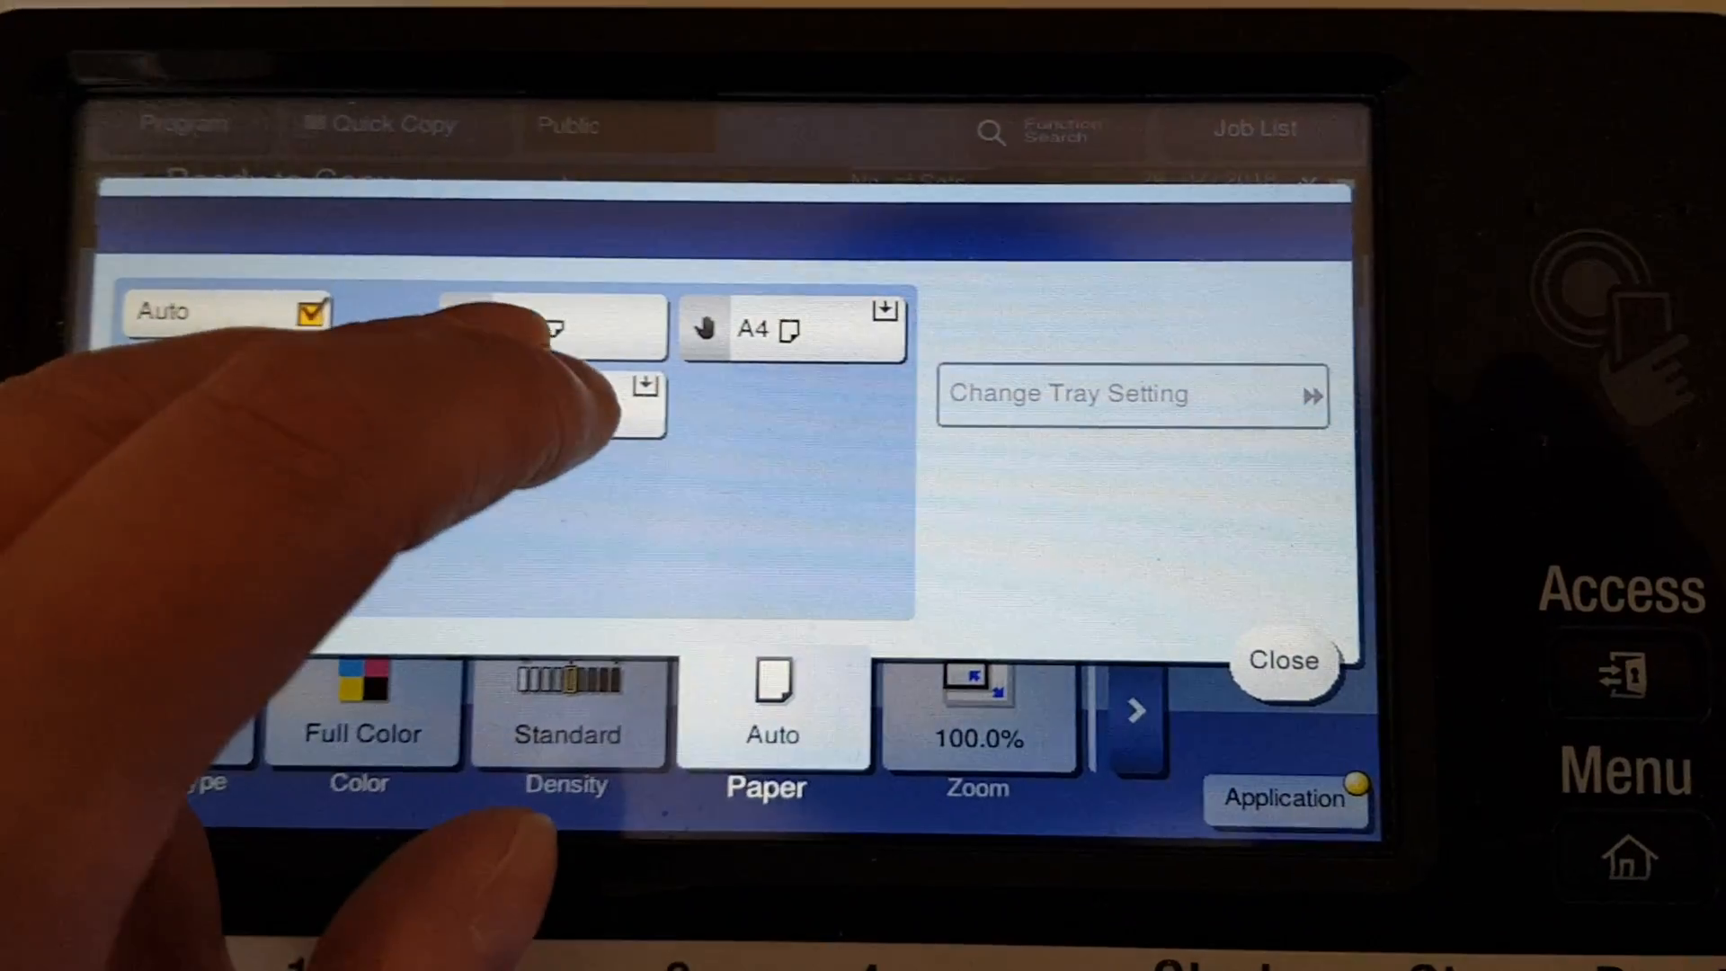
pyautogui.click(1282, 661)
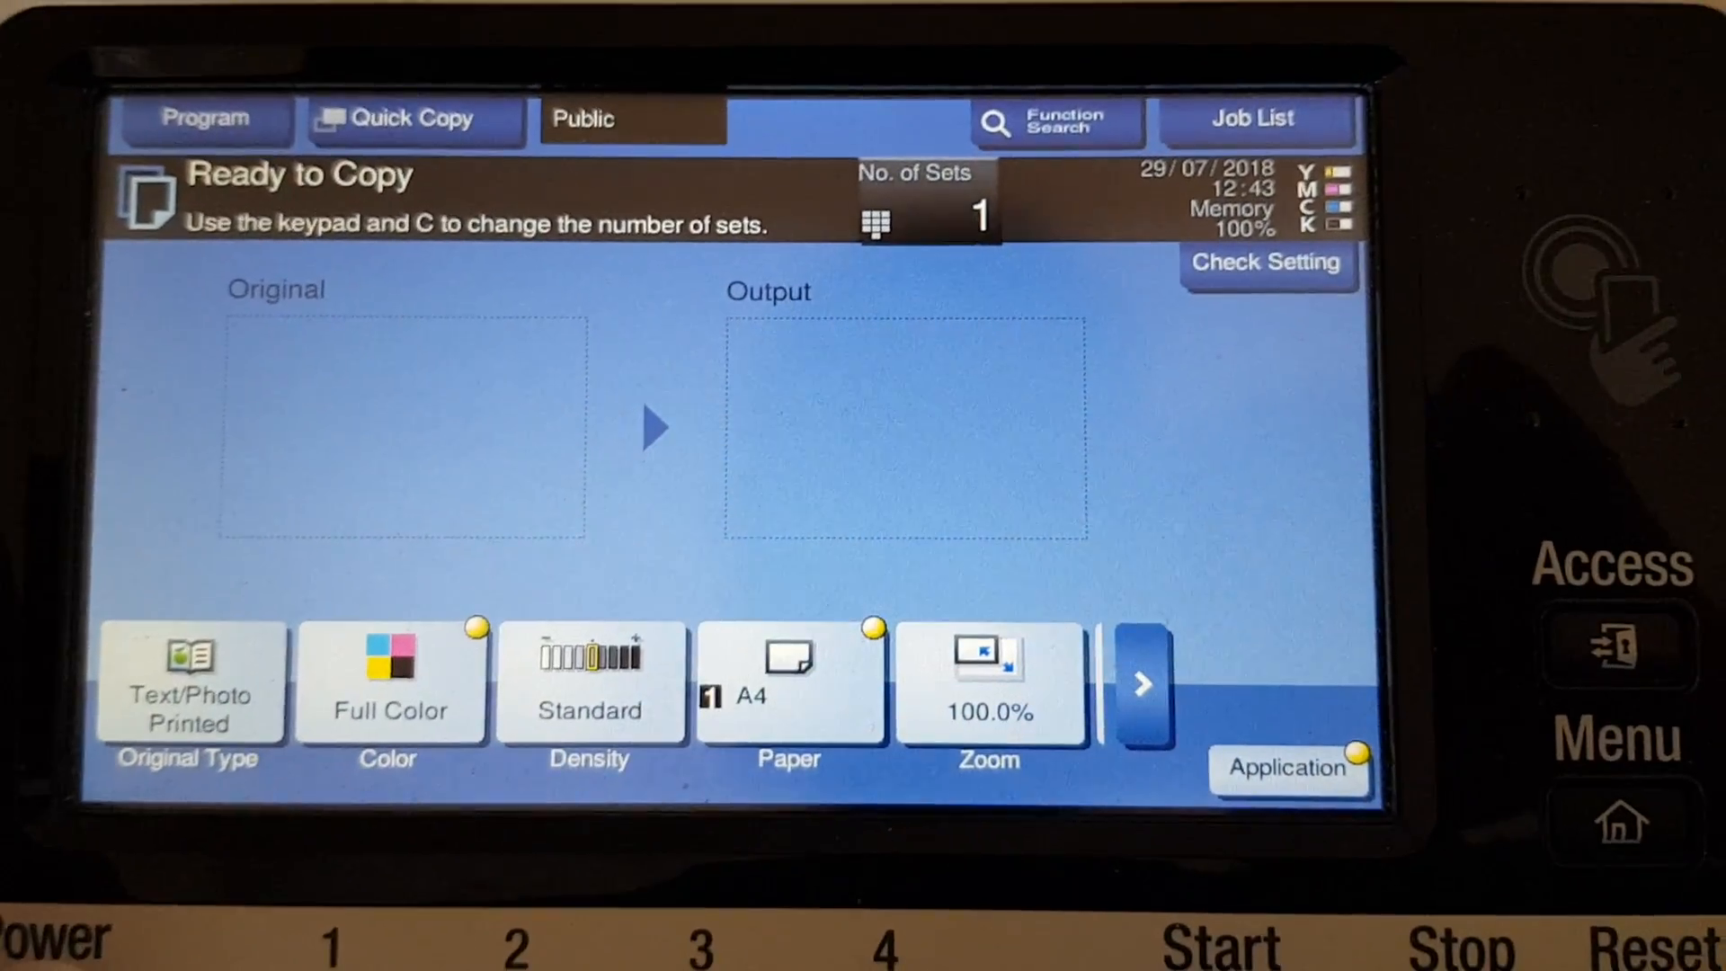
pyautogui.click(987, 680)
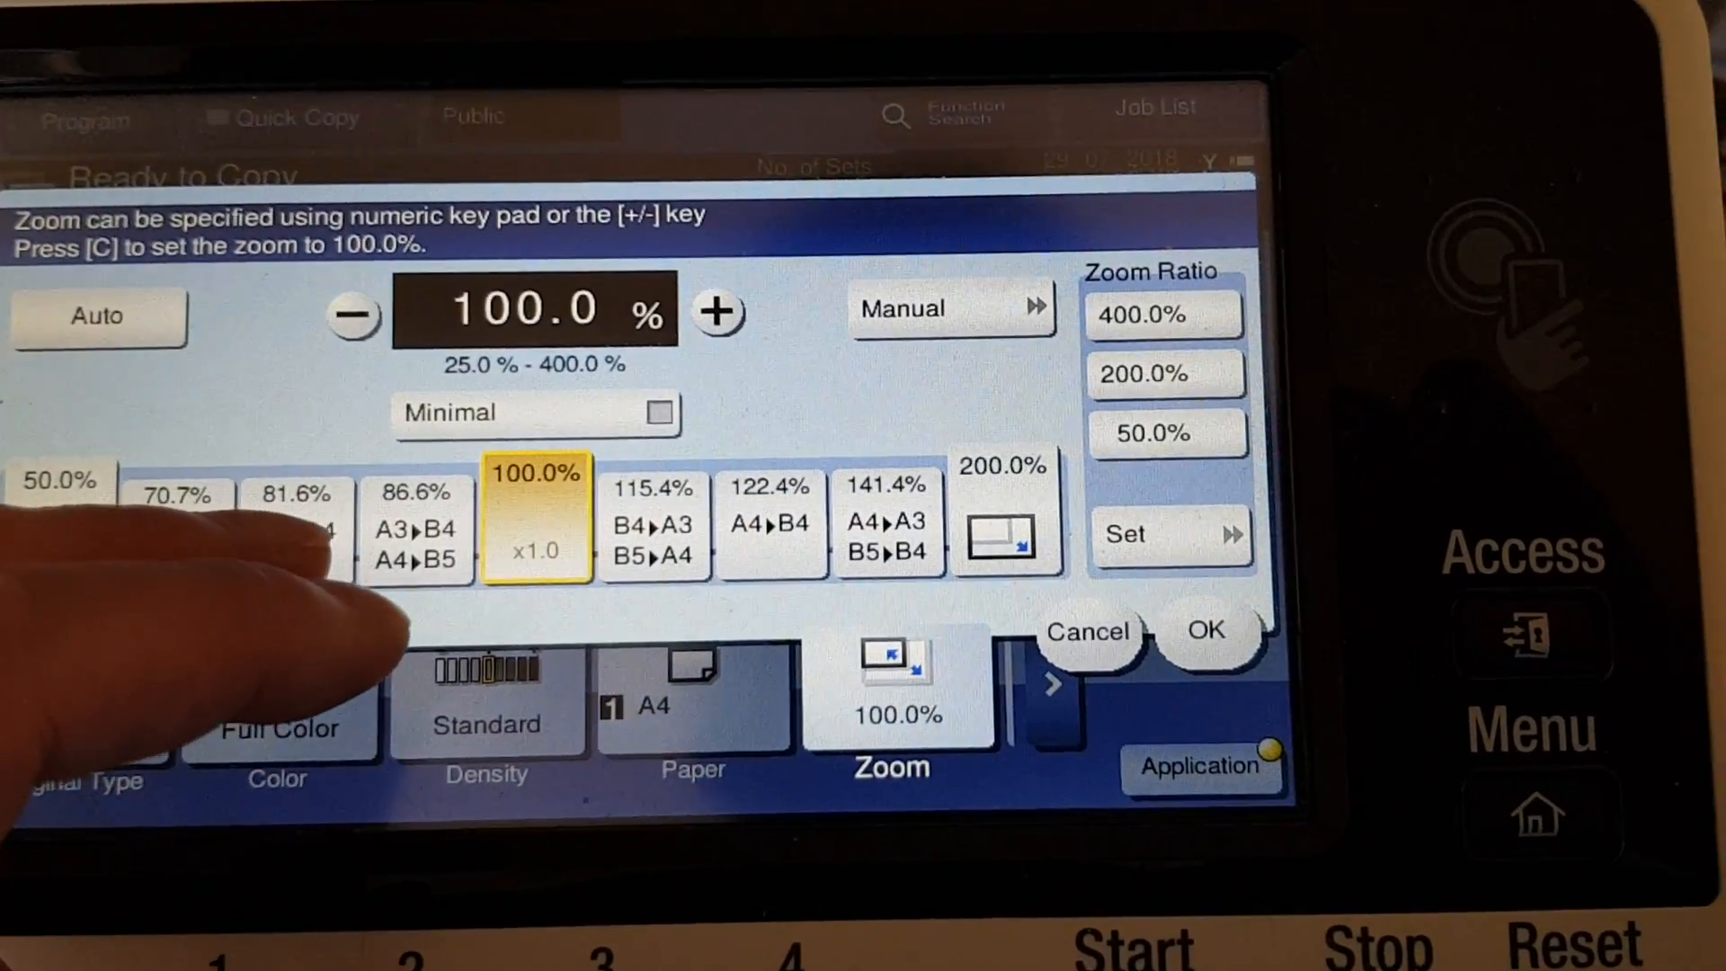
pyautogui.click(1203, 629)
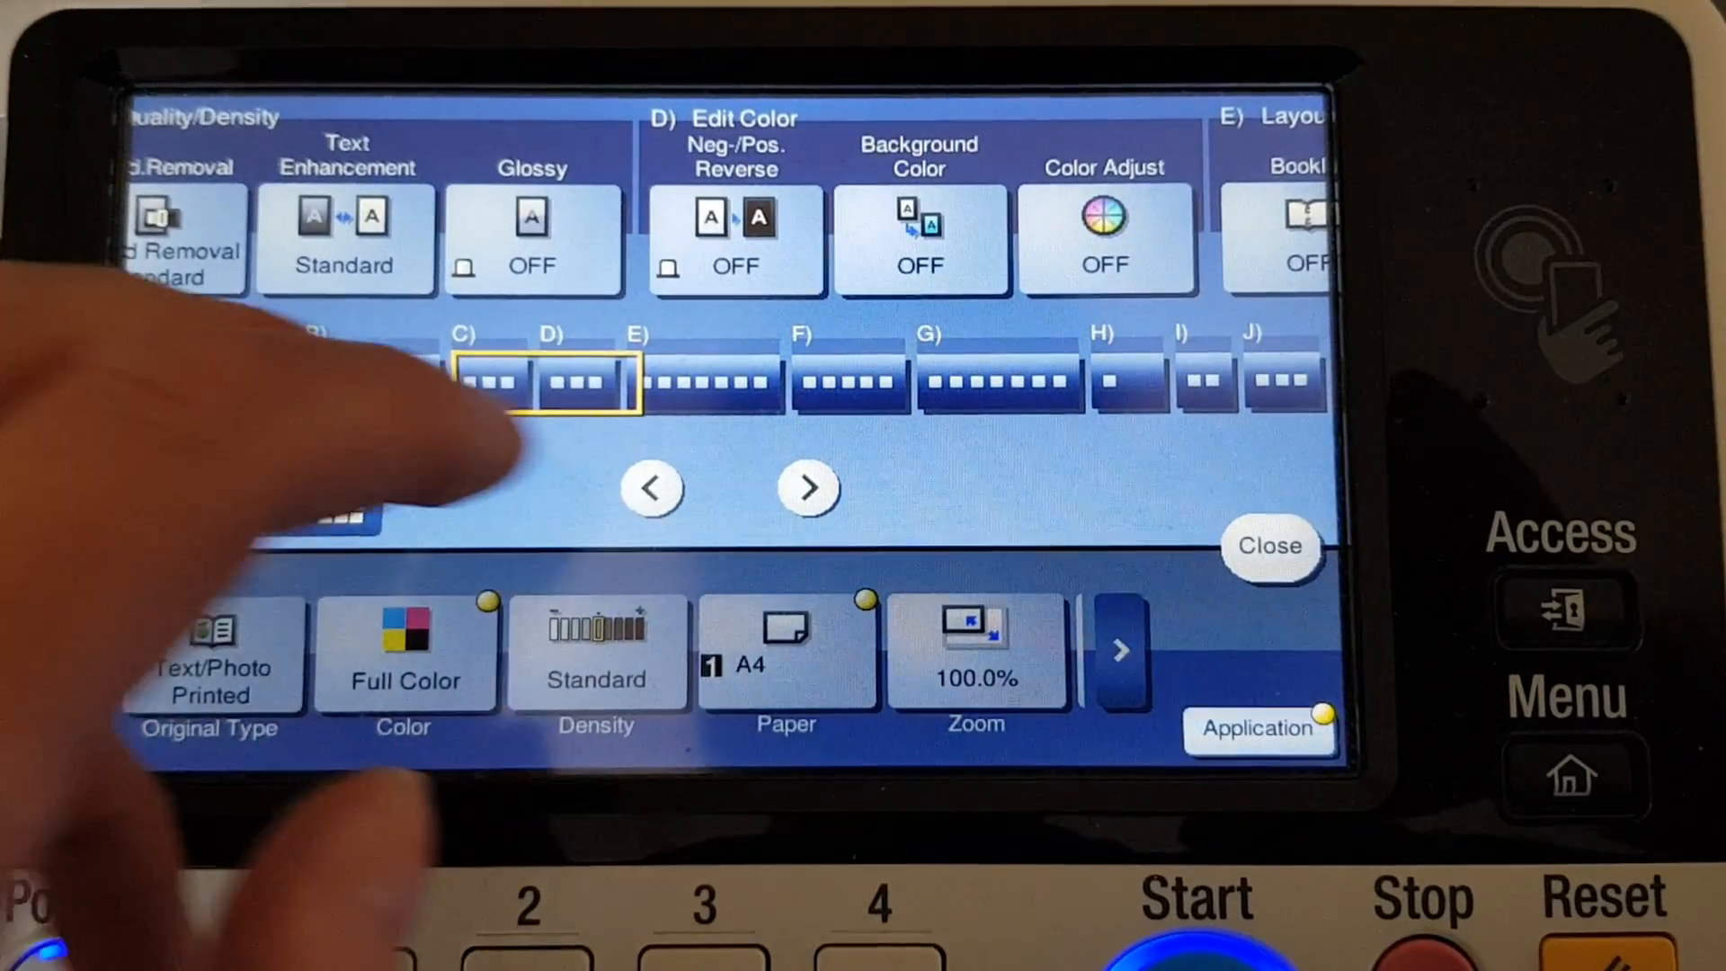
# Step: Turn on Background Color in Edit Color so blank areas get the magenta fill
pyautogui.click(922, 237)
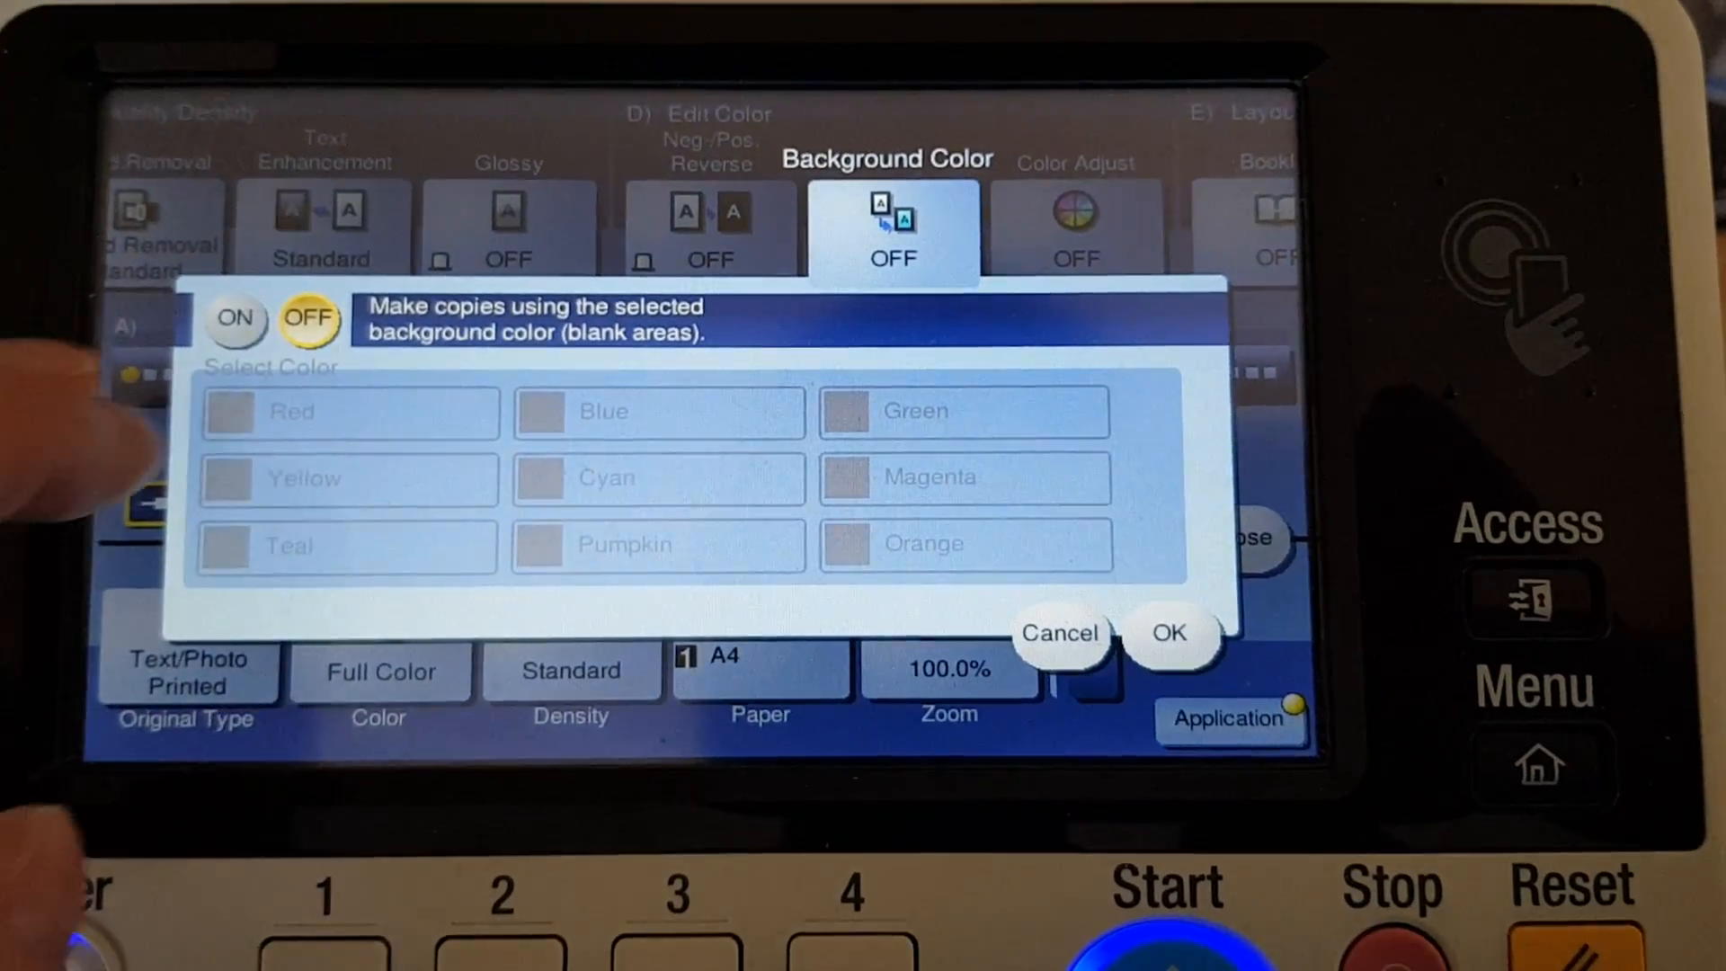
pyautogui.click(234, 318)
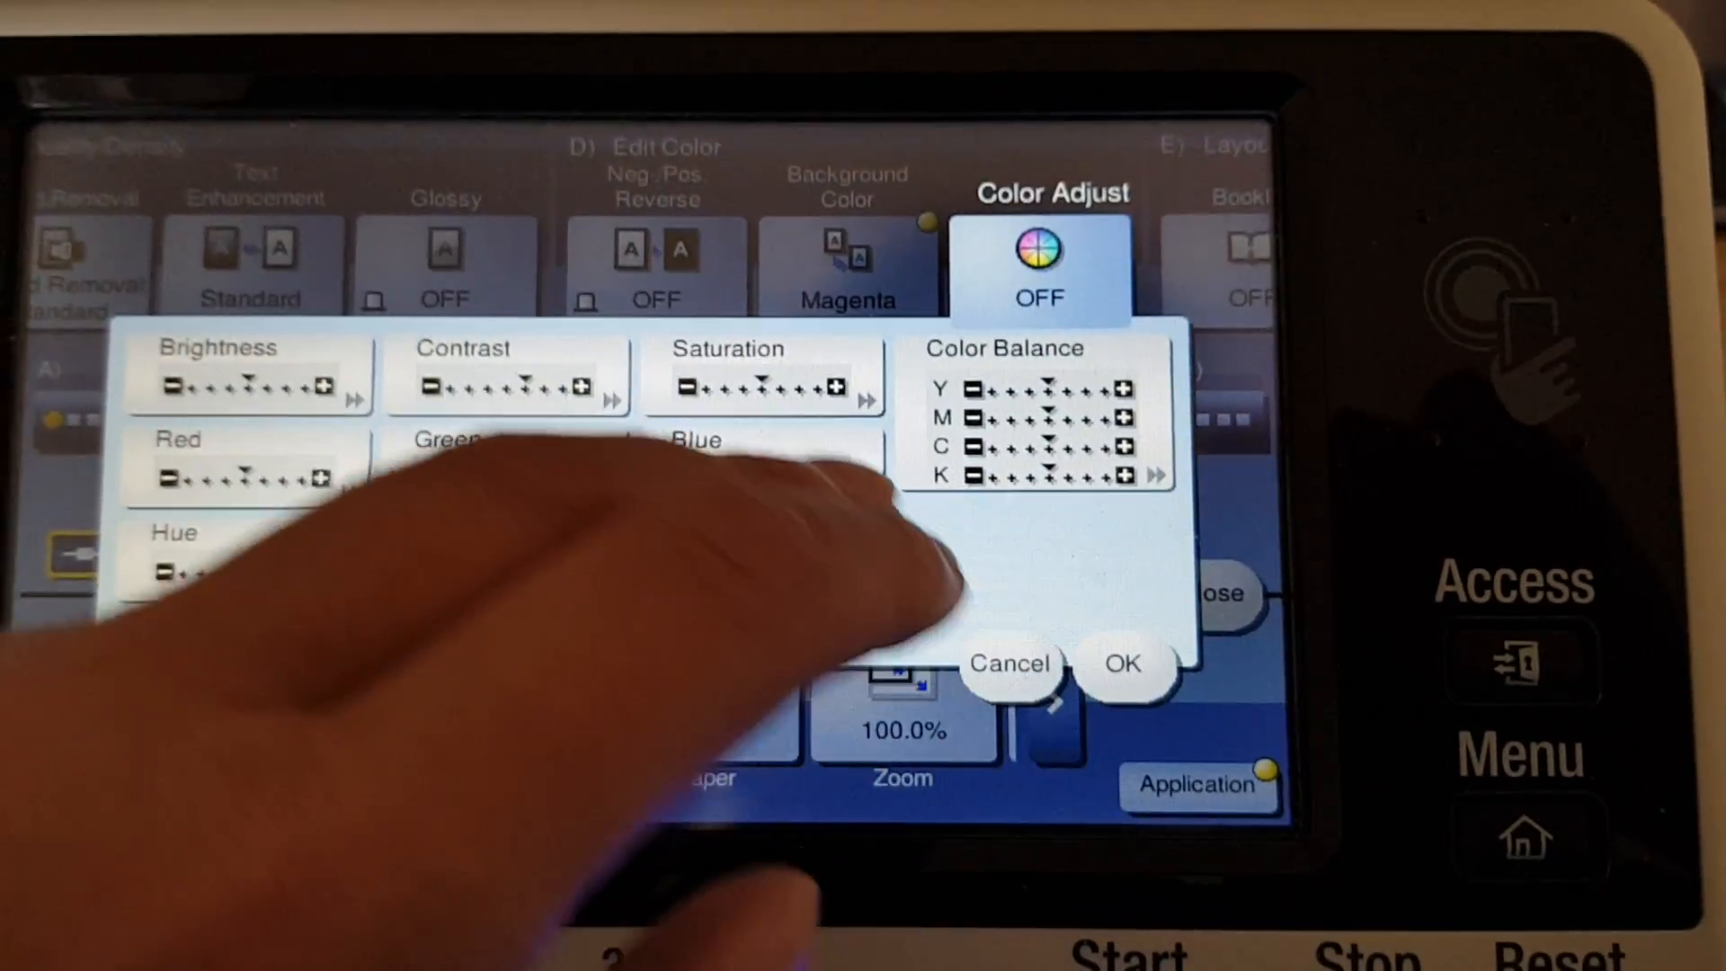
# Step: Enter Color Balance and select Magenta for adjustment, showing level +2
pyautogui.click(762, 385)
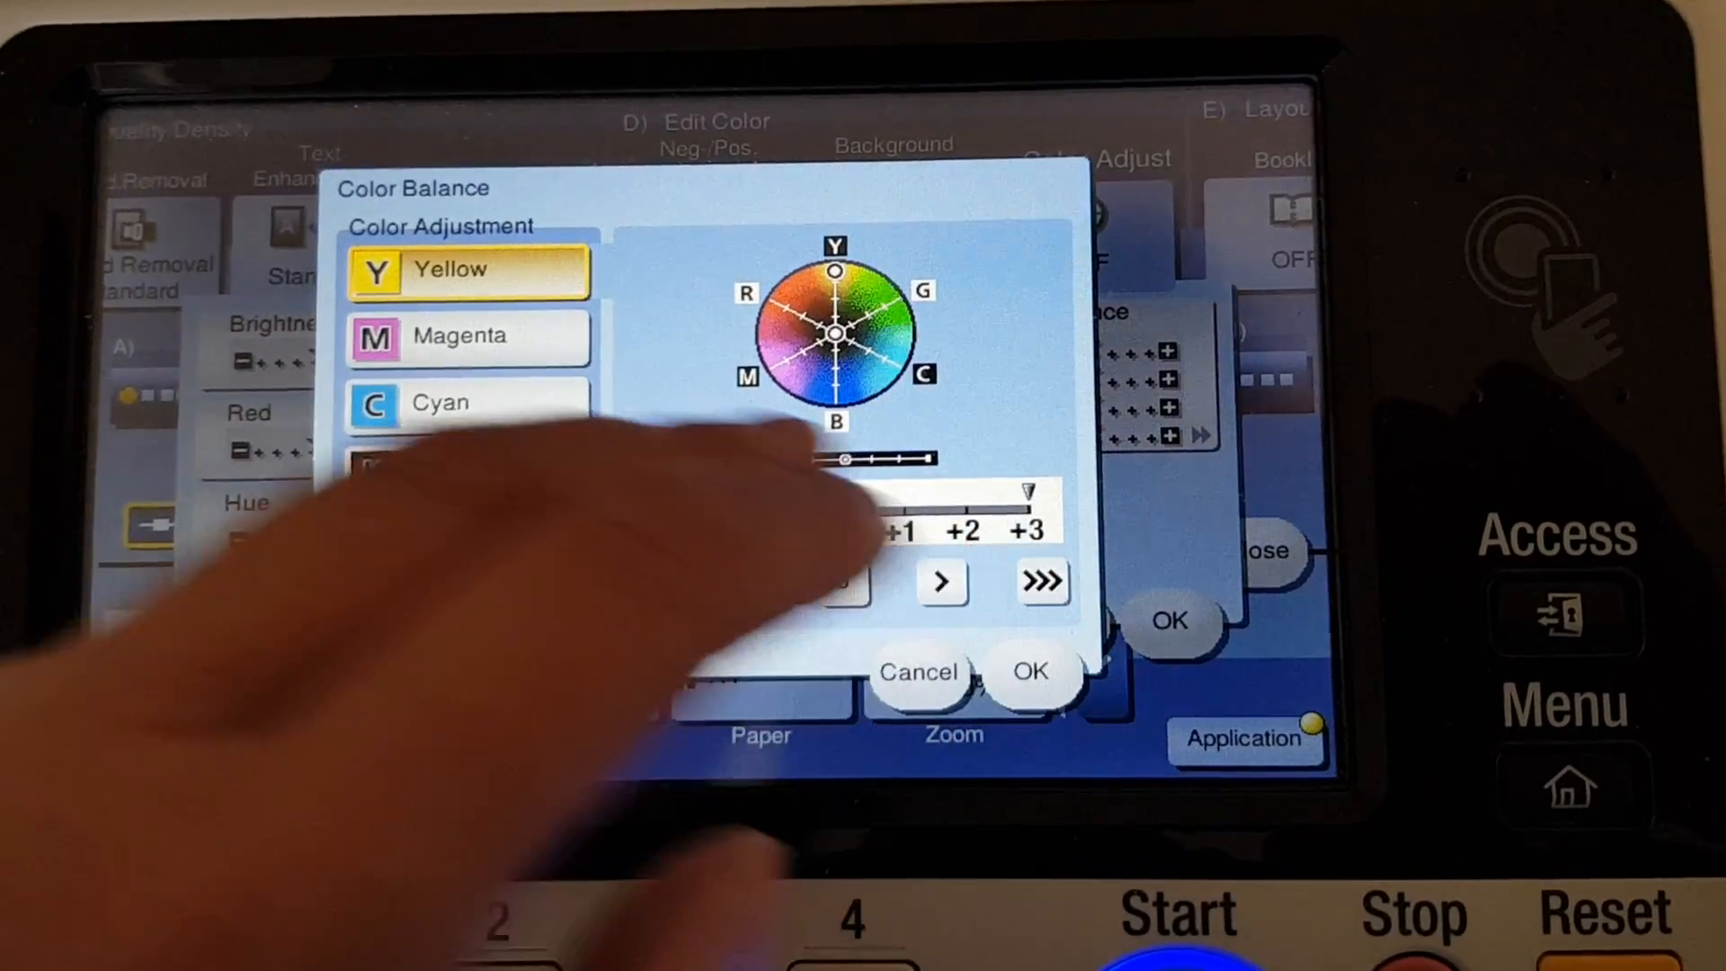
pyautogui.click(468, 336)
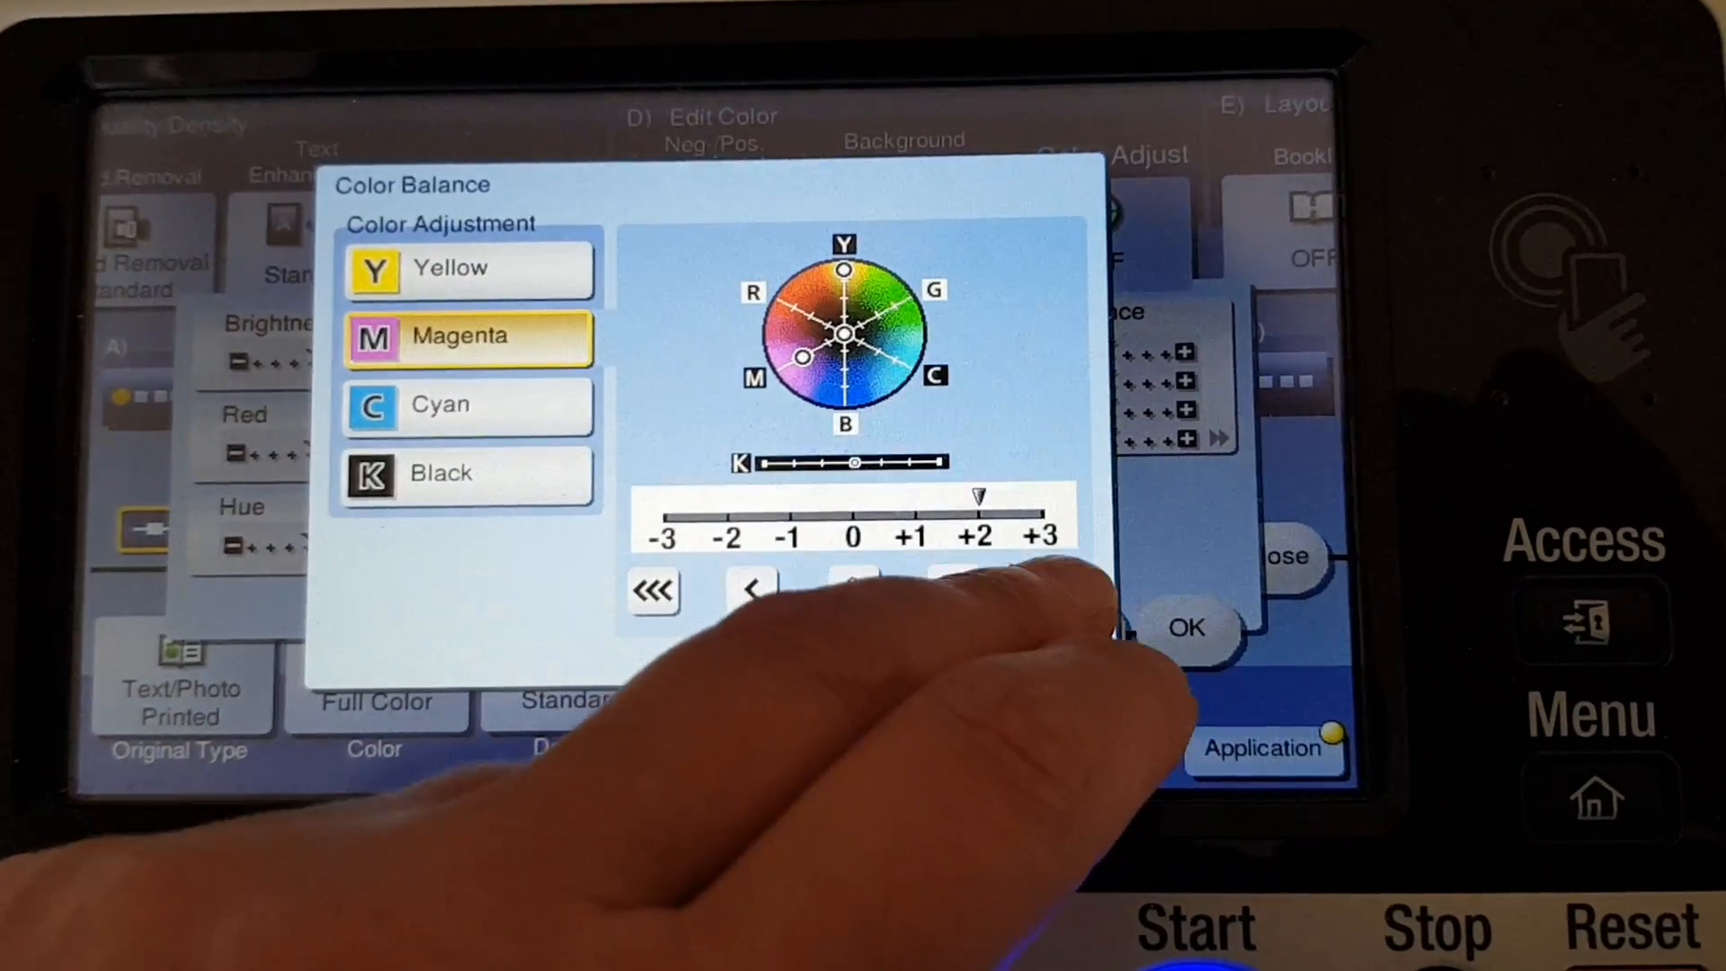